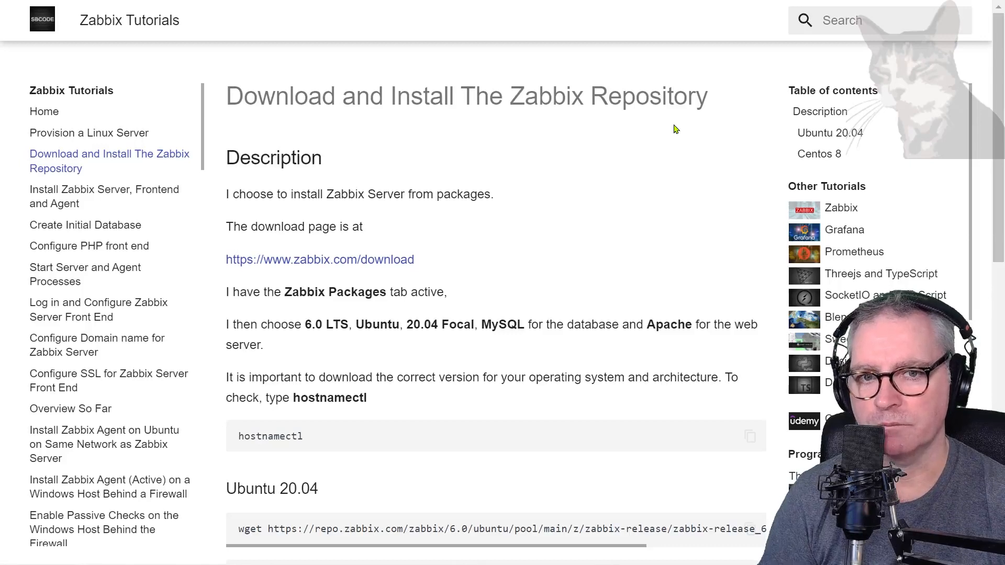
mouse_move(538, 95)
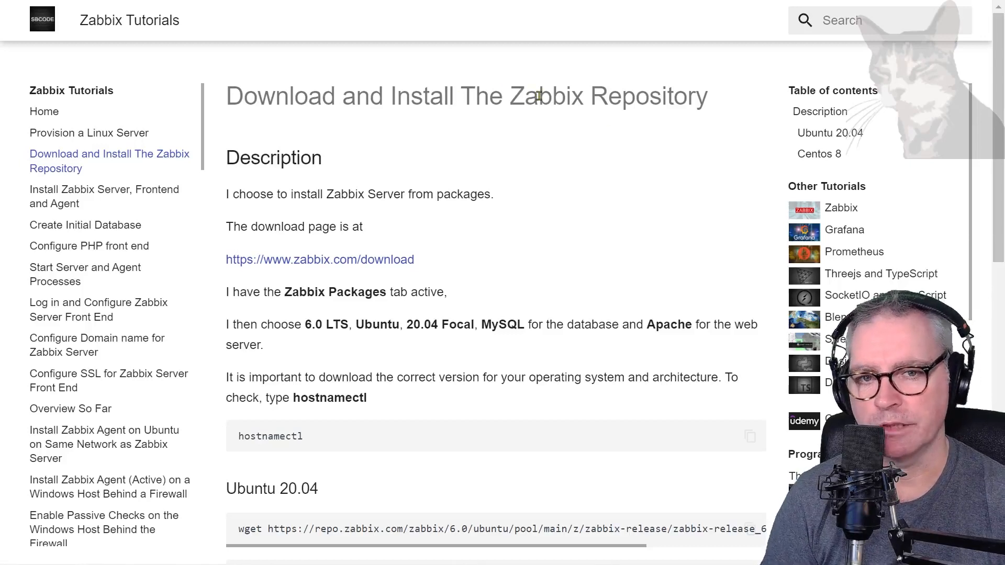
mouse_move(356, 214)
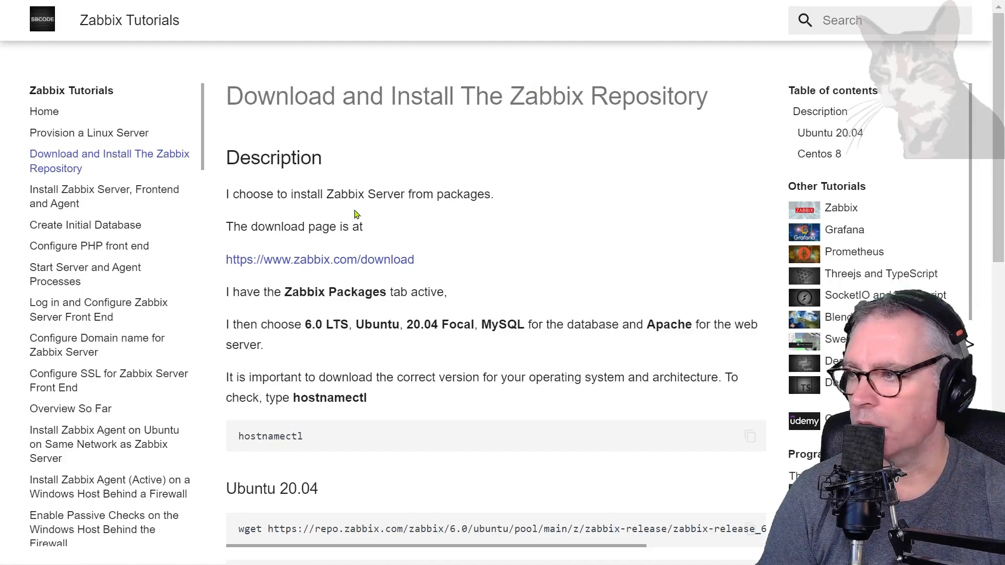
mouse_move(368, 260)
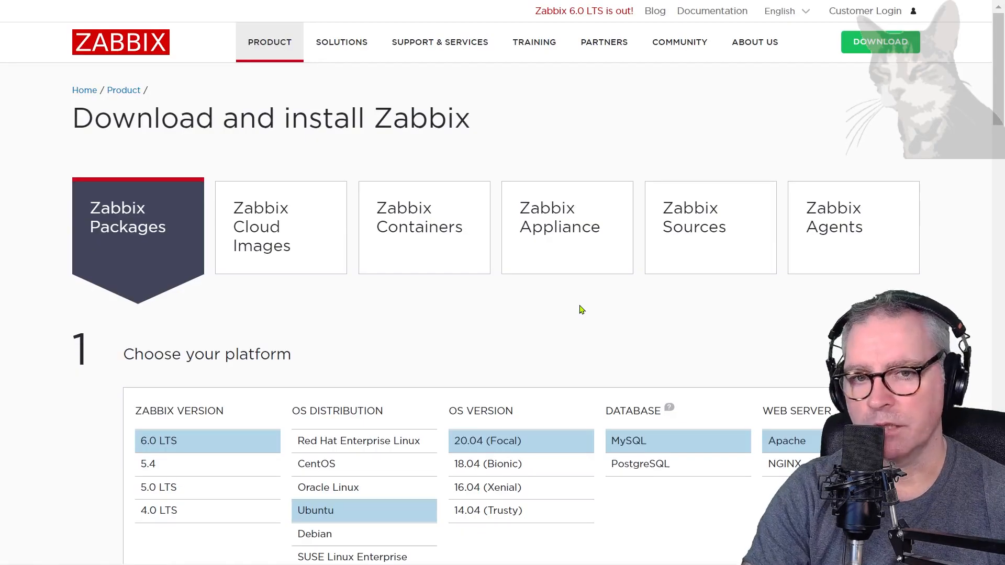
mouse_move(127, 220)
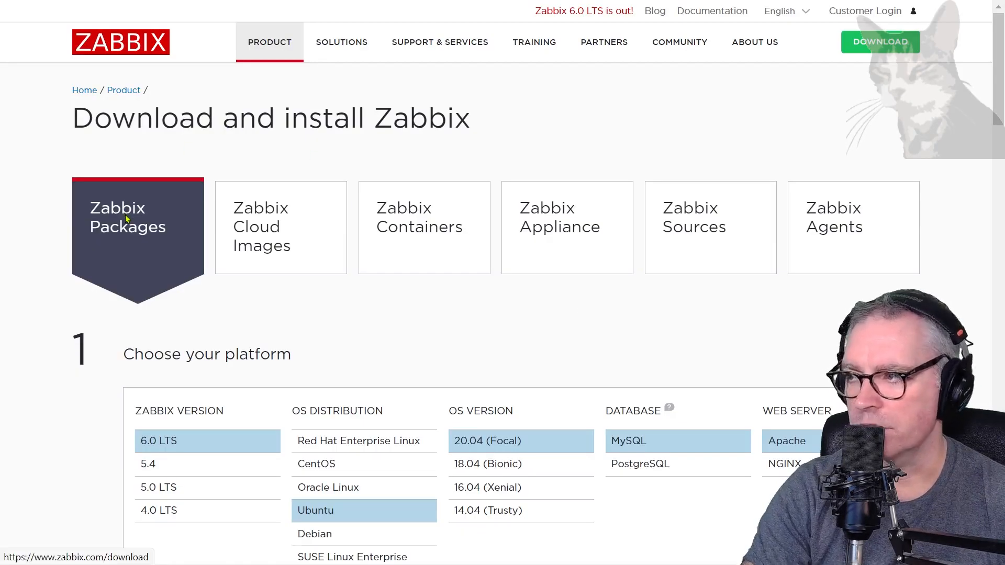
mouse_move(328, 250)
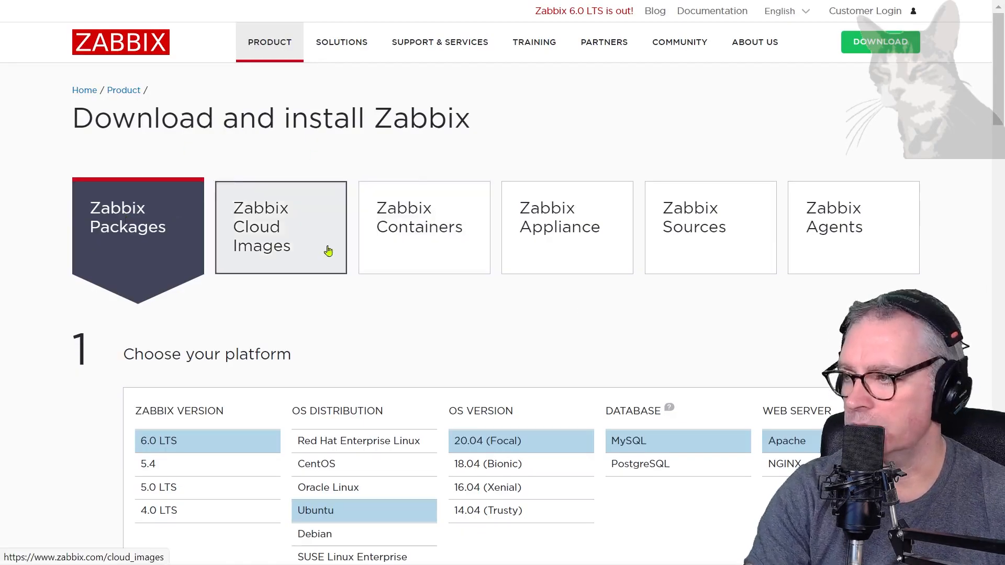
- Preview Zabbix repository commands for CentOS, Oracle Linux, Debian and Ubuntu (arm64)
scroll(down, 3)
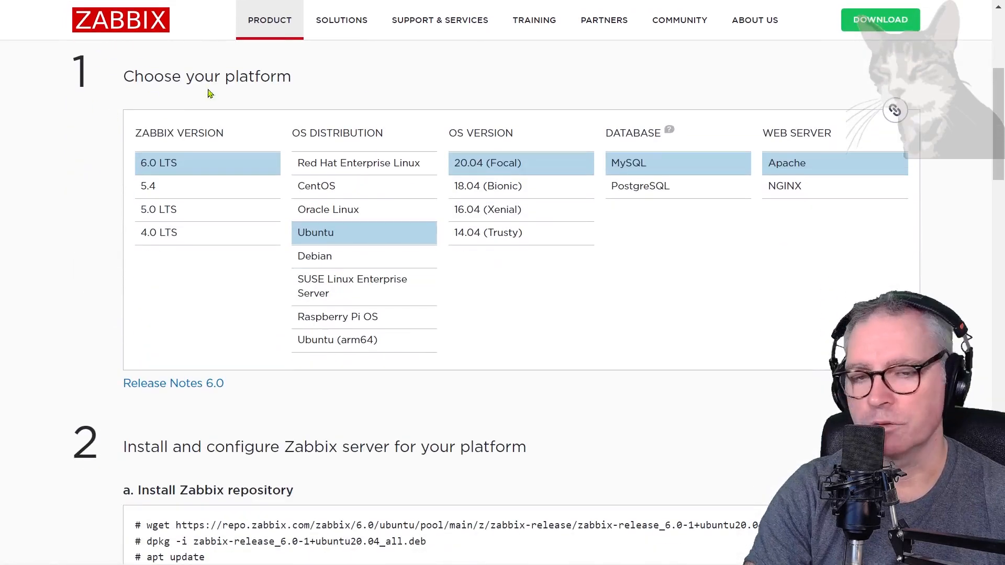
mouse_move(156, 171)
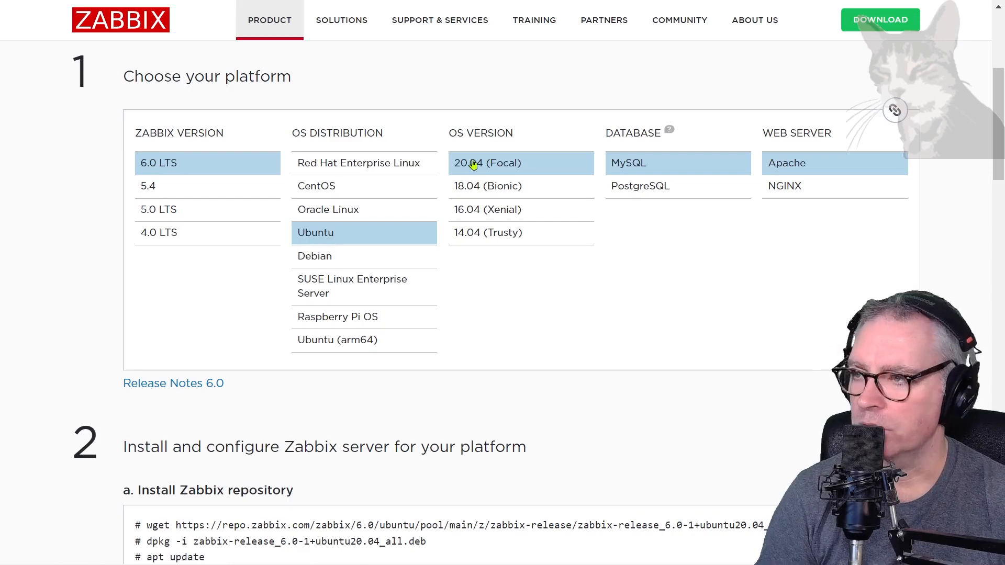
mouse_move(852, 167)
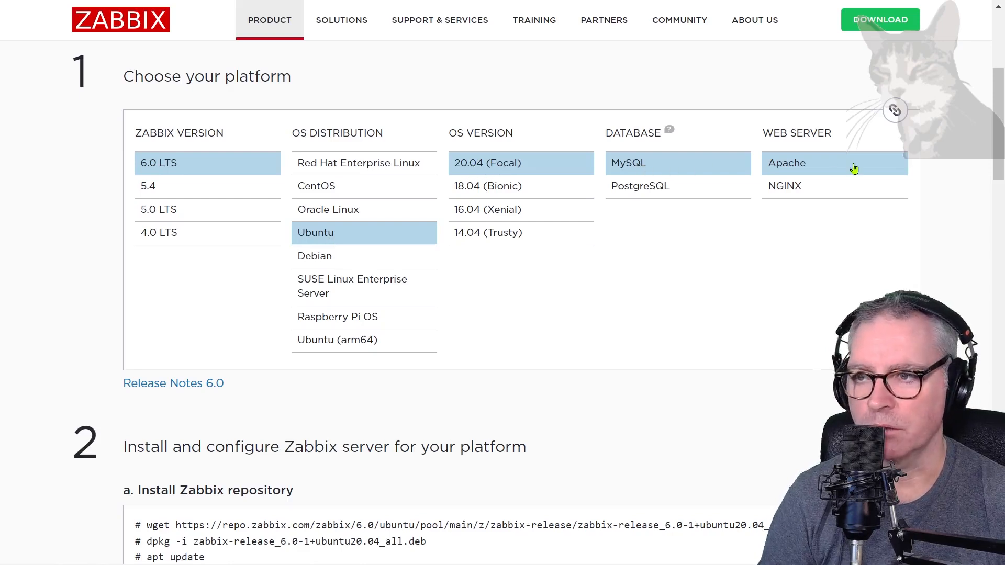
mouse_move(397, 186)
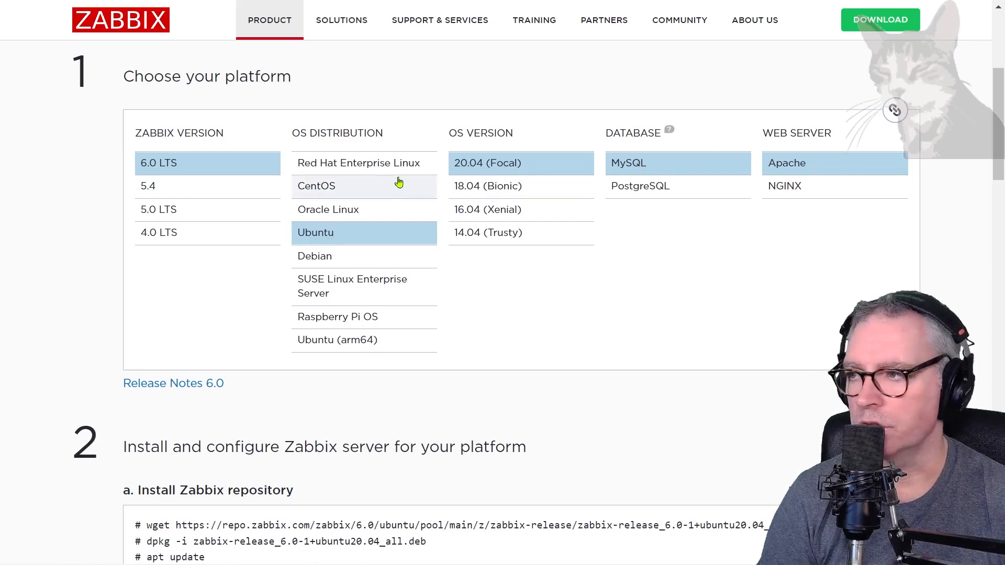
mouse_move(500, 209)
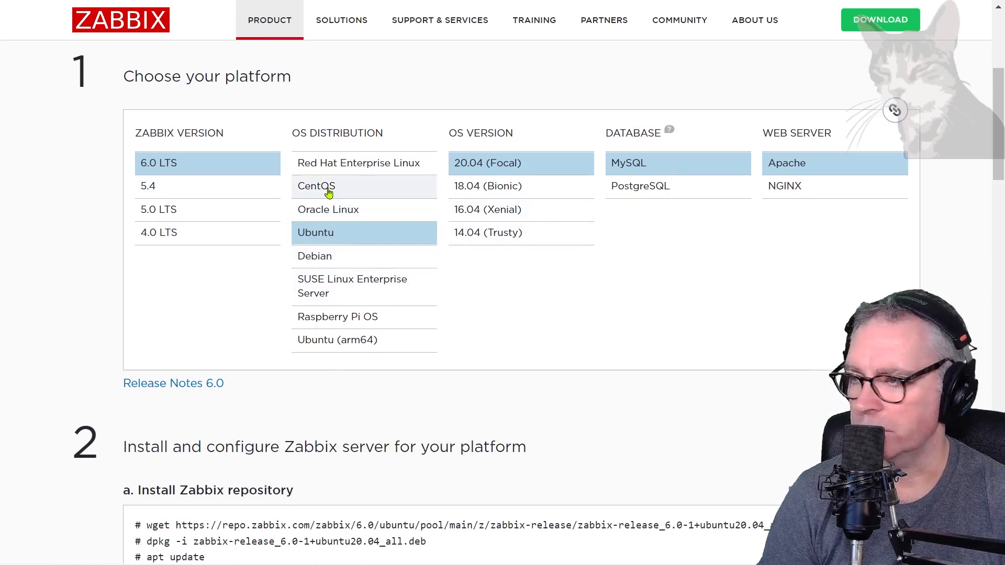
click(316, 186)
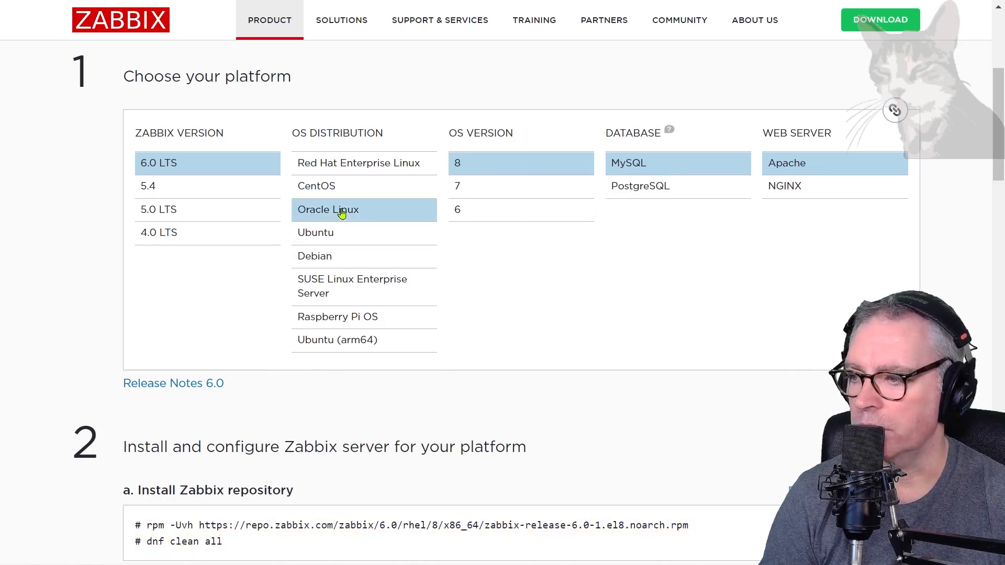
click(314, 255)
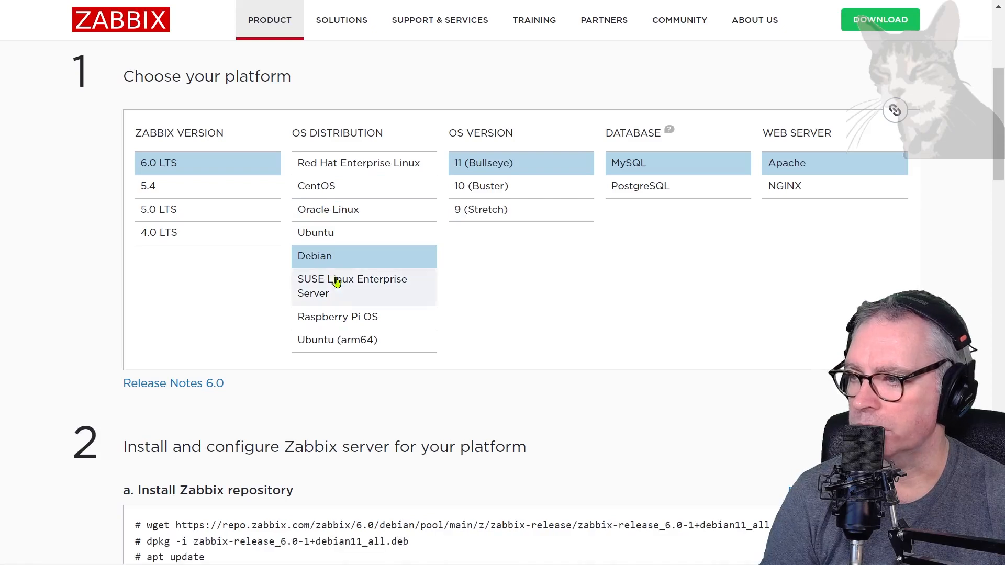
click(363, 340)
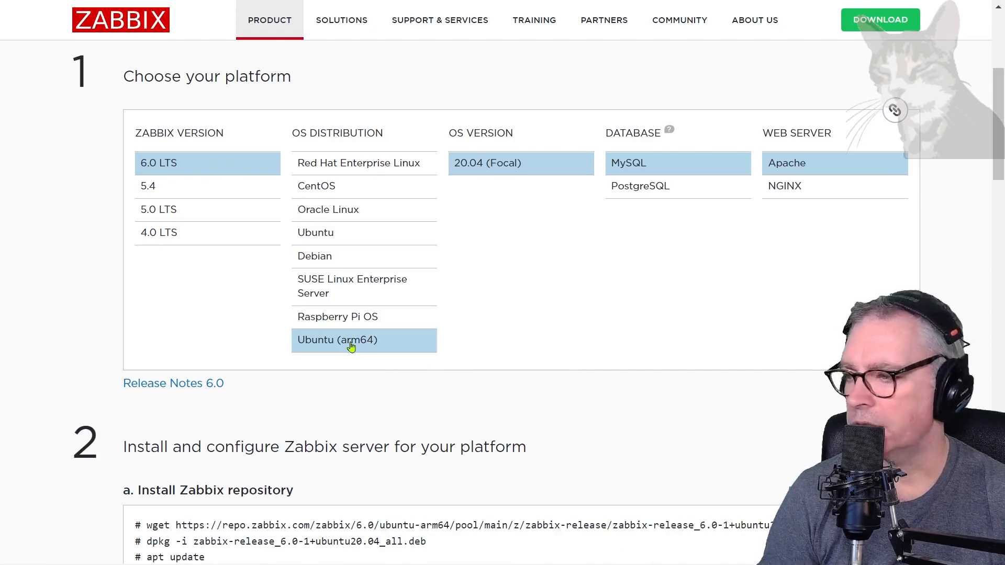
click(315, 232)
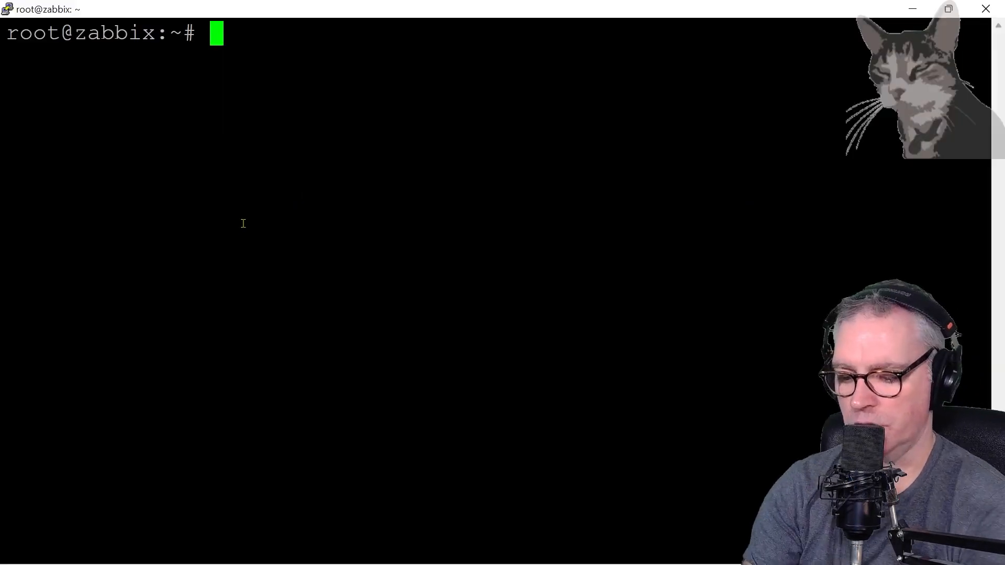
- Run hostnamectl at the root prompt to show the server's OS and architecture
text(hostnamect)
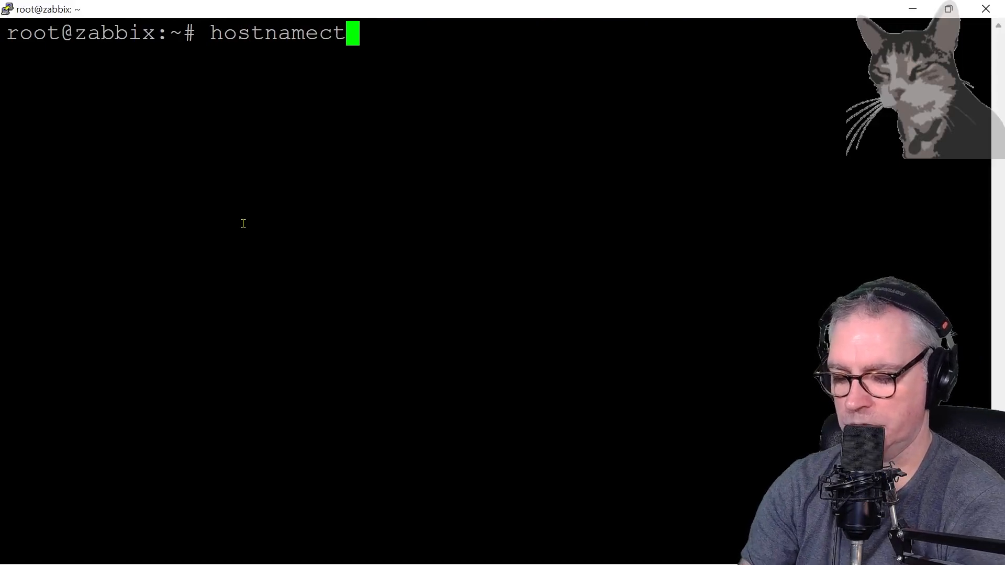
key(Return)
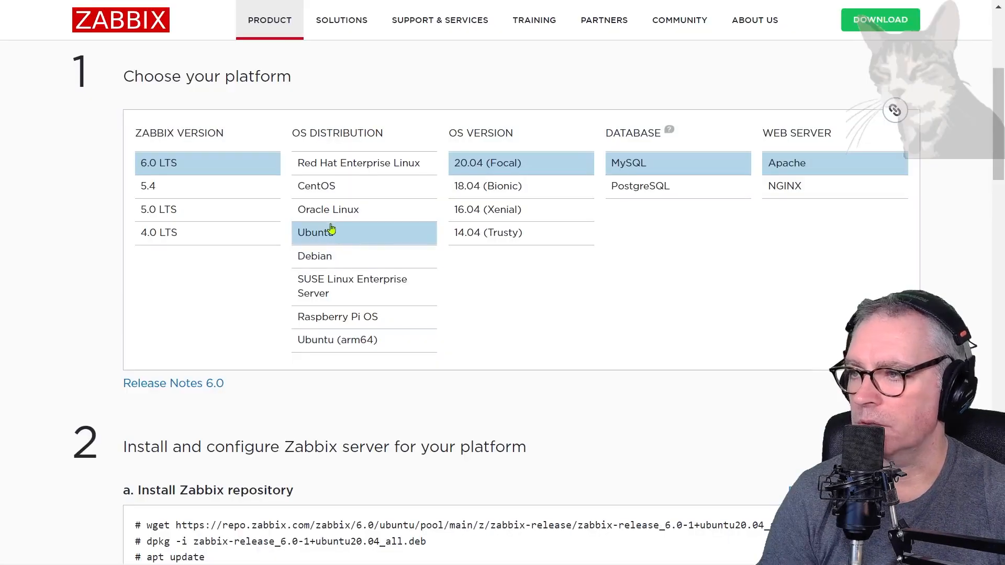
- Check that Ubuntu 20.04 (Focal) is selected on the Zabbix download page
scroll(down, 3)
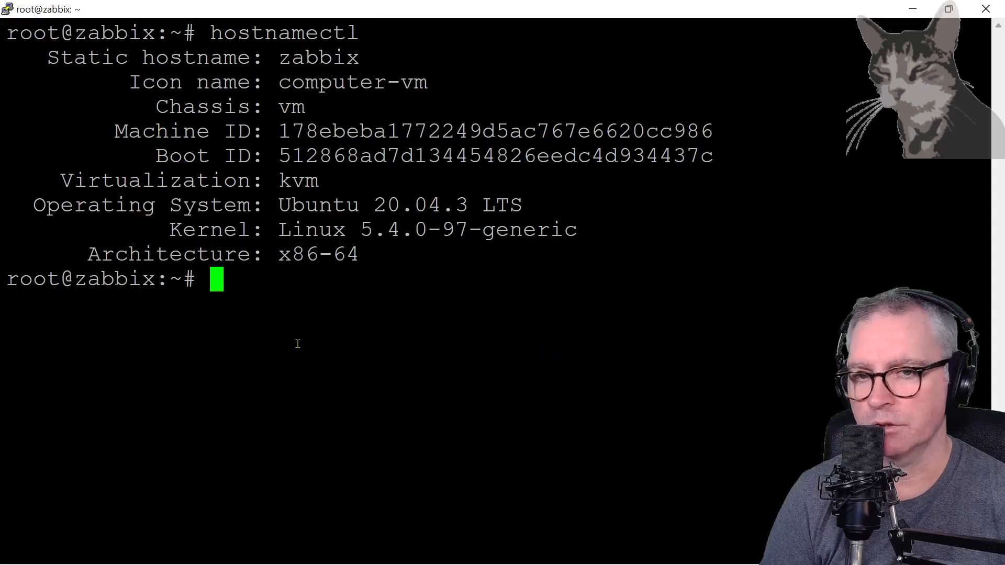
- Download the zabbix-release 6.0 Ubuntu 20.04 package with wget and install it with dpkg
text(wget https://repo.zabbix.com/zabbix/6.0/ubuntu/pool/main/z/zabbix-release/zabbix-release_6.0-1+ubuntu20.04_all.deb)
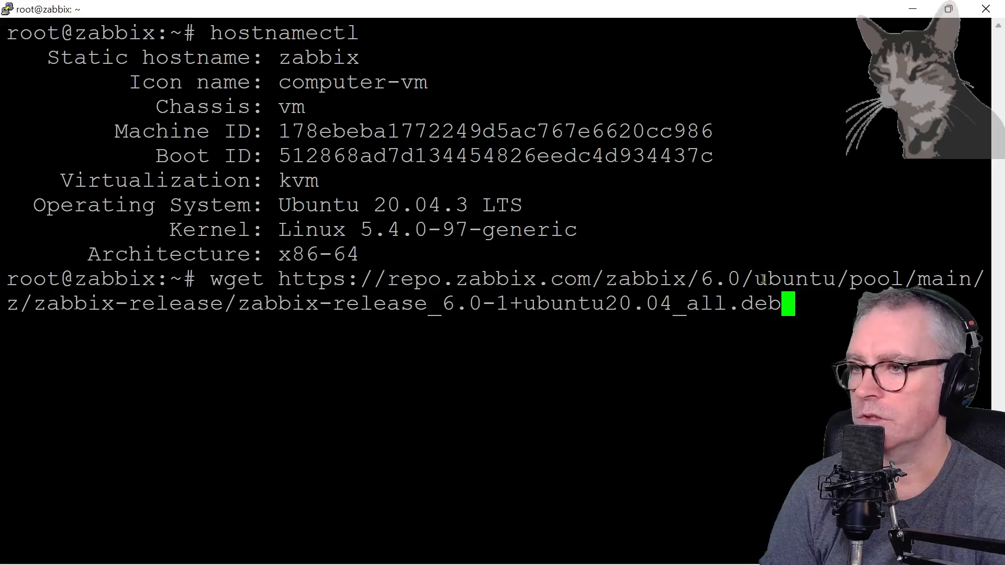
key(Return)
text(dpkg -i zabbix-release_6.0-1+ubuntu20.04)
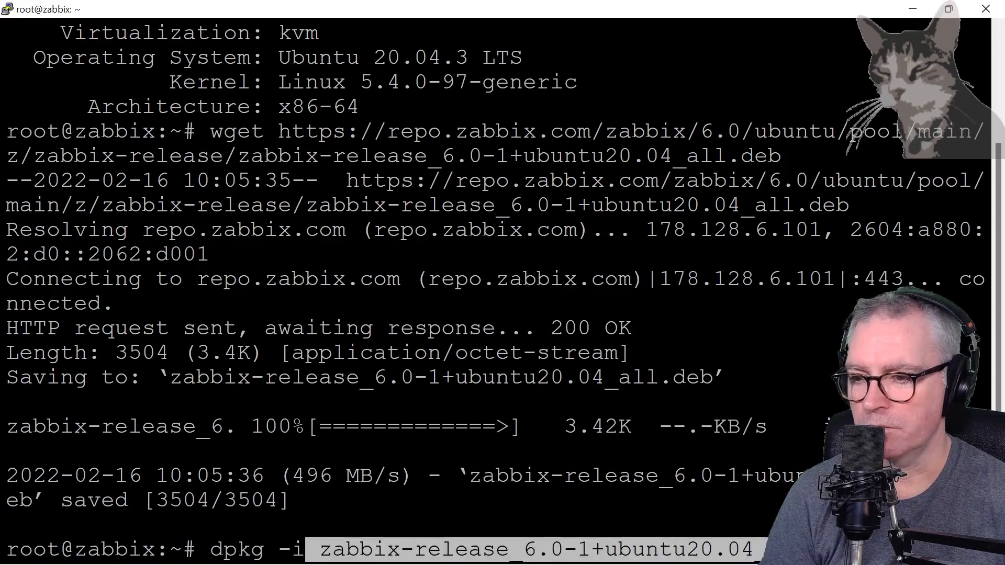
key(Return)
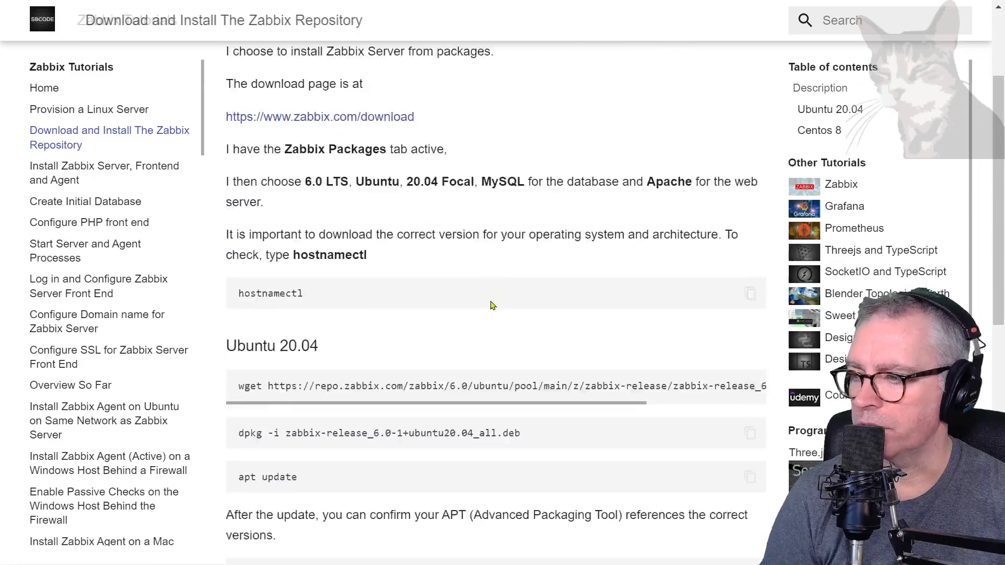
scroll(down, 3)
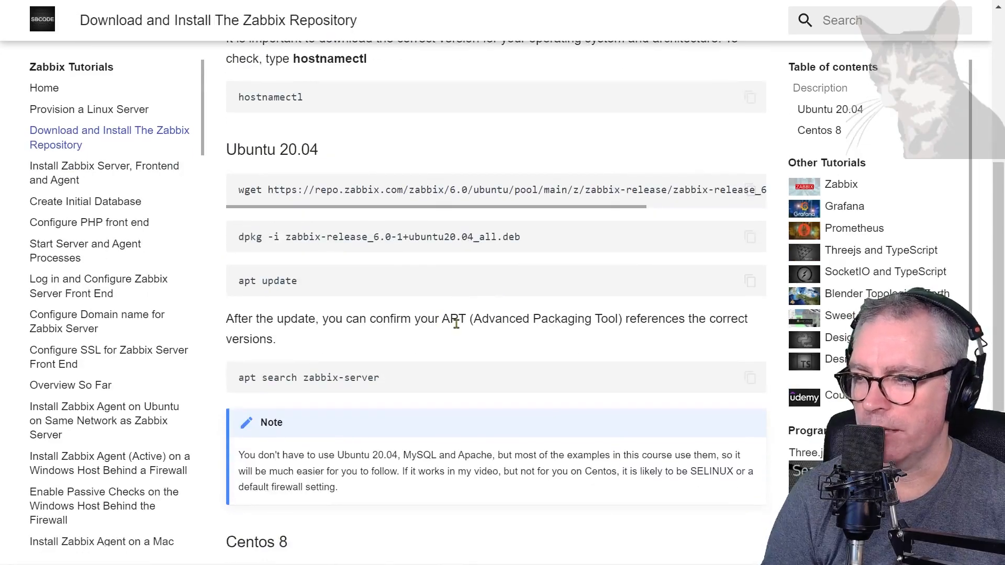
mouse_move(410, 351)
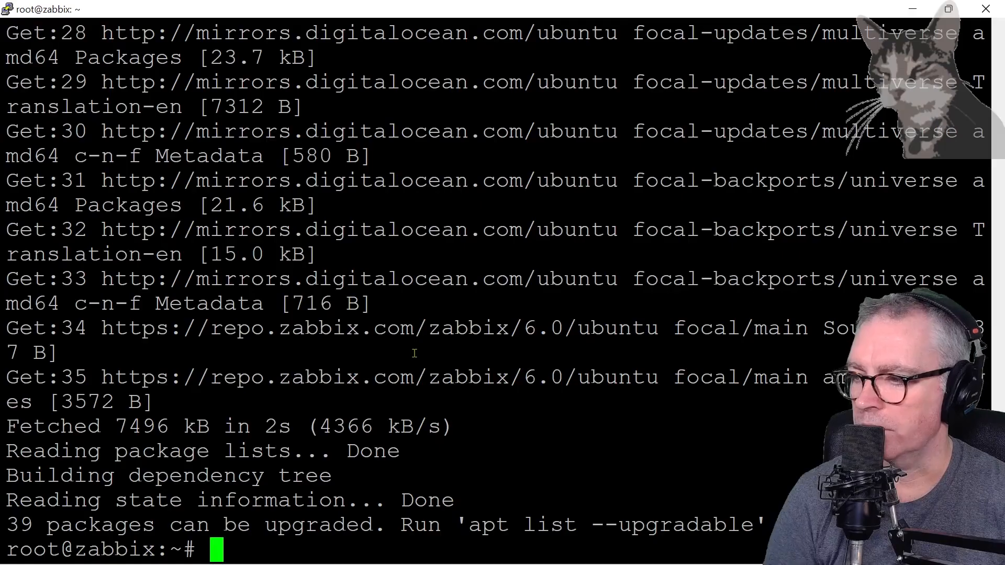
- Run apt update, fetching package lists from the Zabbix 6.0 focal repository
key(Return)
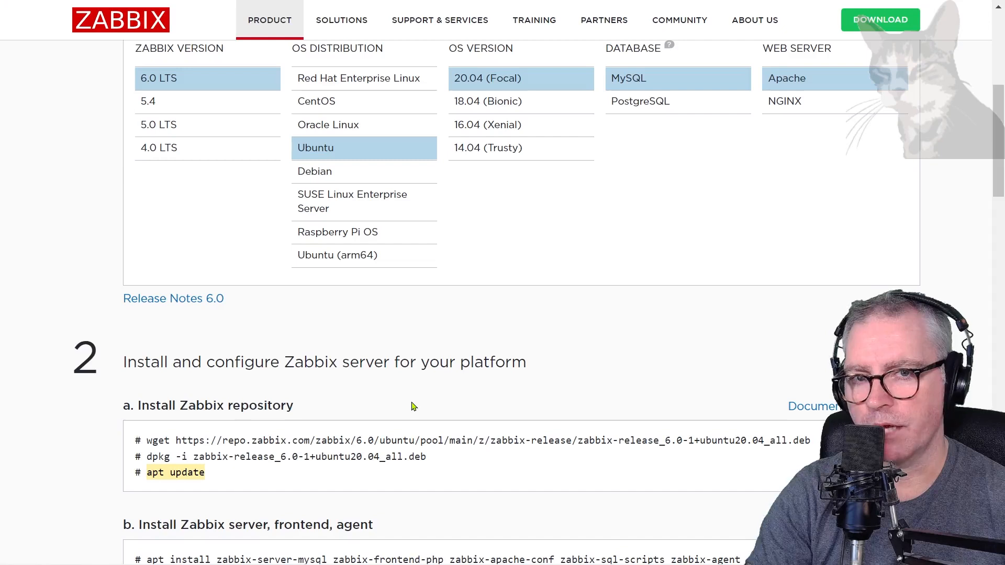
scroll(up, 3)
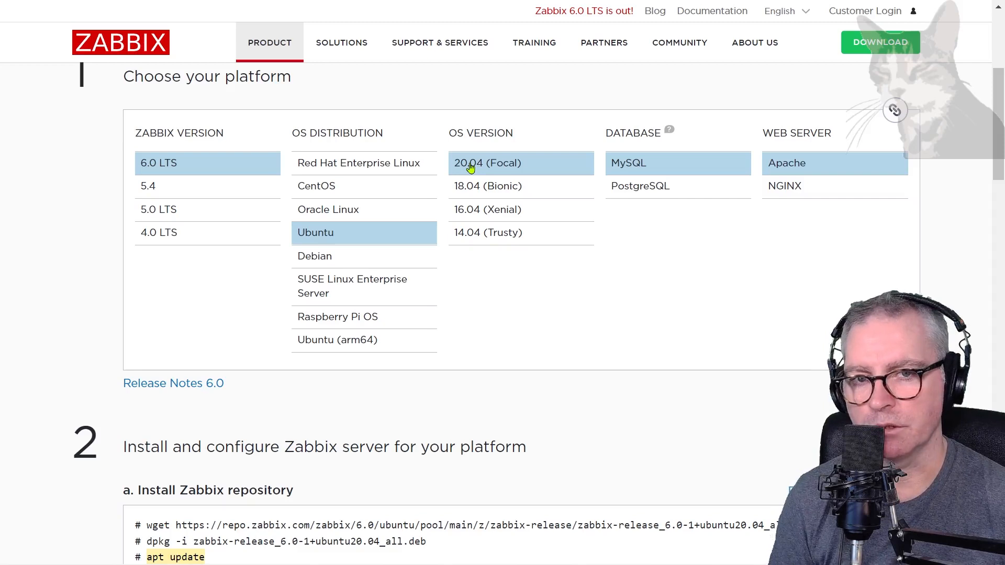
mouse_move(468, 172)
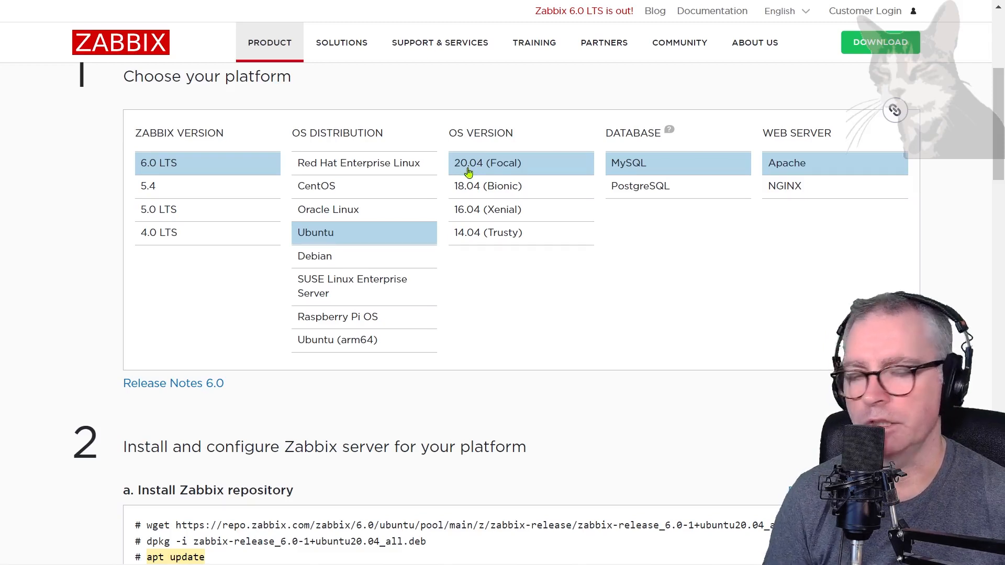